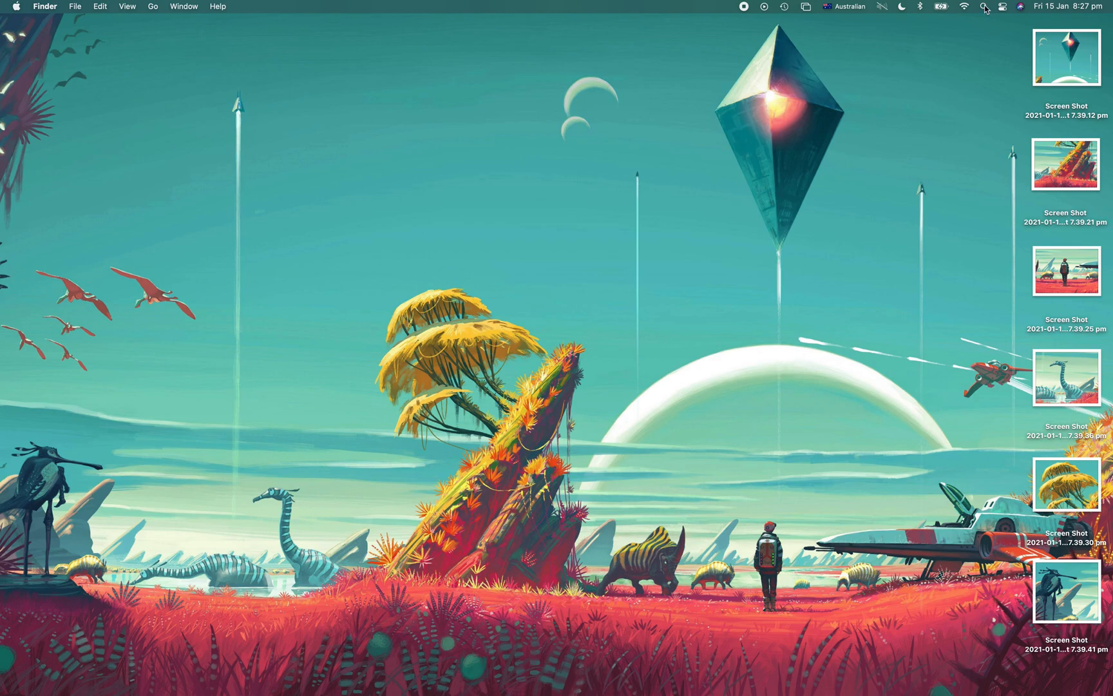
Launch Terminal from Spotlight by searching 'terminal'.
type("terminal")
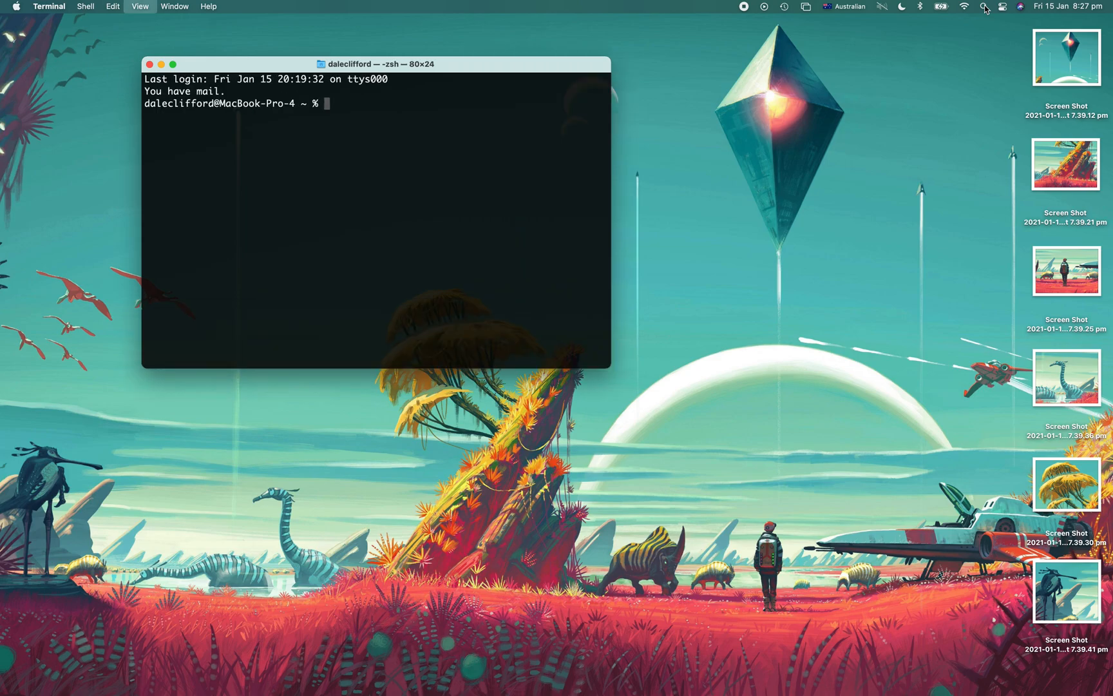
Run 'defaults write com.apple.finder CreateDesktop false; killall Finder' to hide desktop icons.
left_click_drag(610, 367, 748, 465)
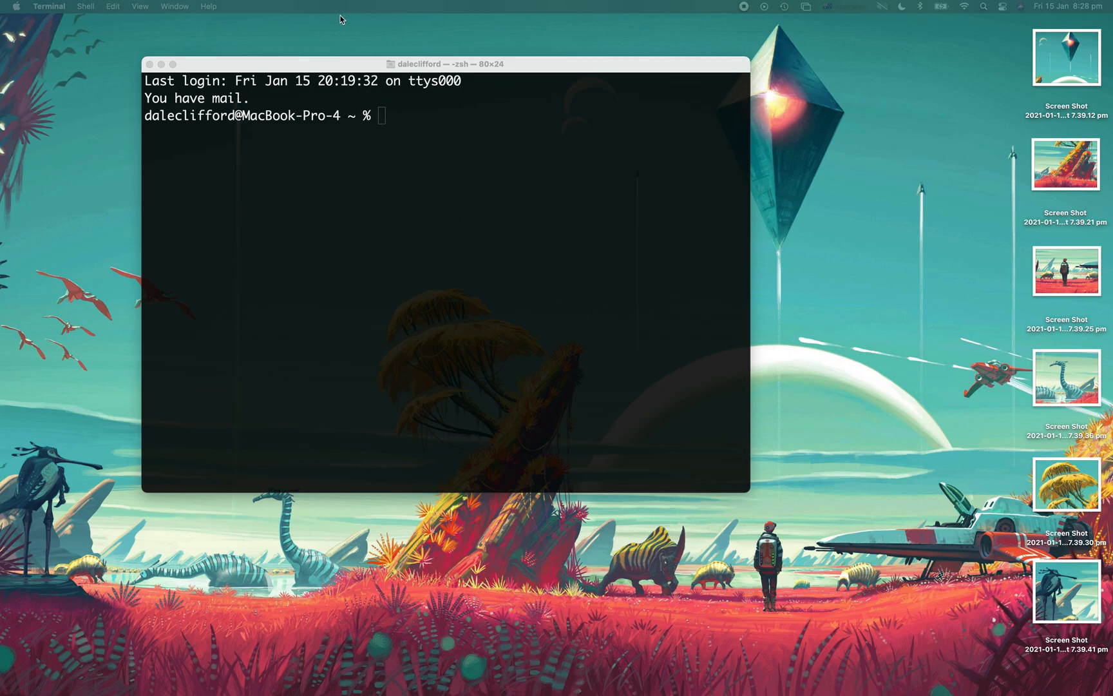
type("defaults write com.apple.finder CreateDesktop false; killall Finder")
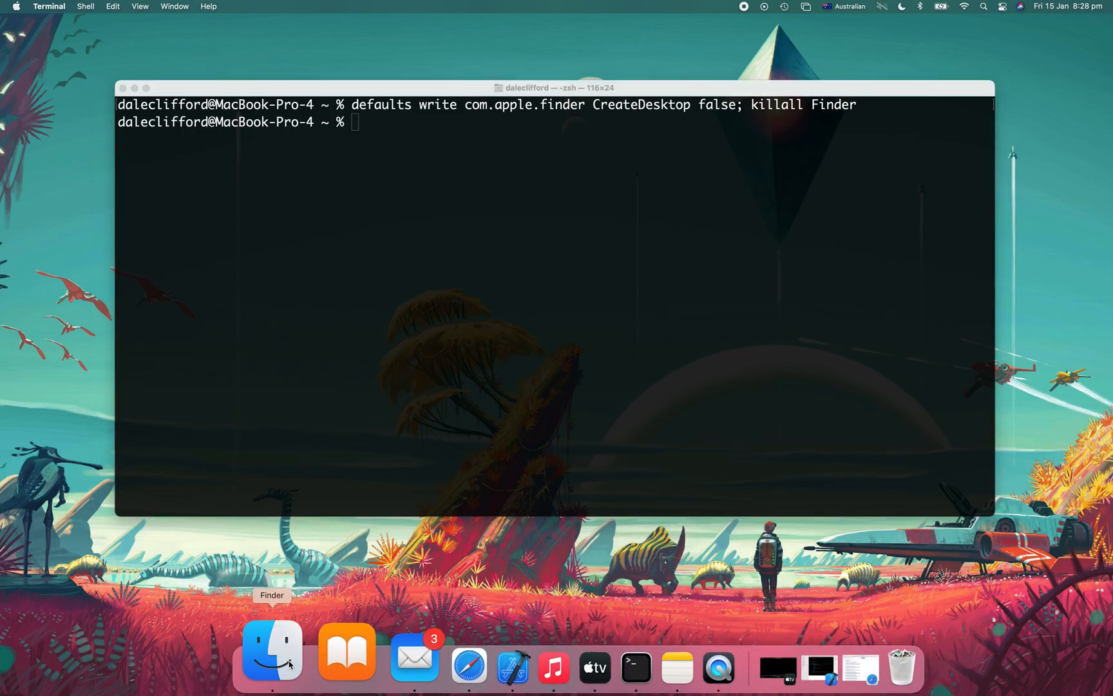
Show the Desktop folder in a Finder window and select all six screenshot files.
left_click(271, 649)
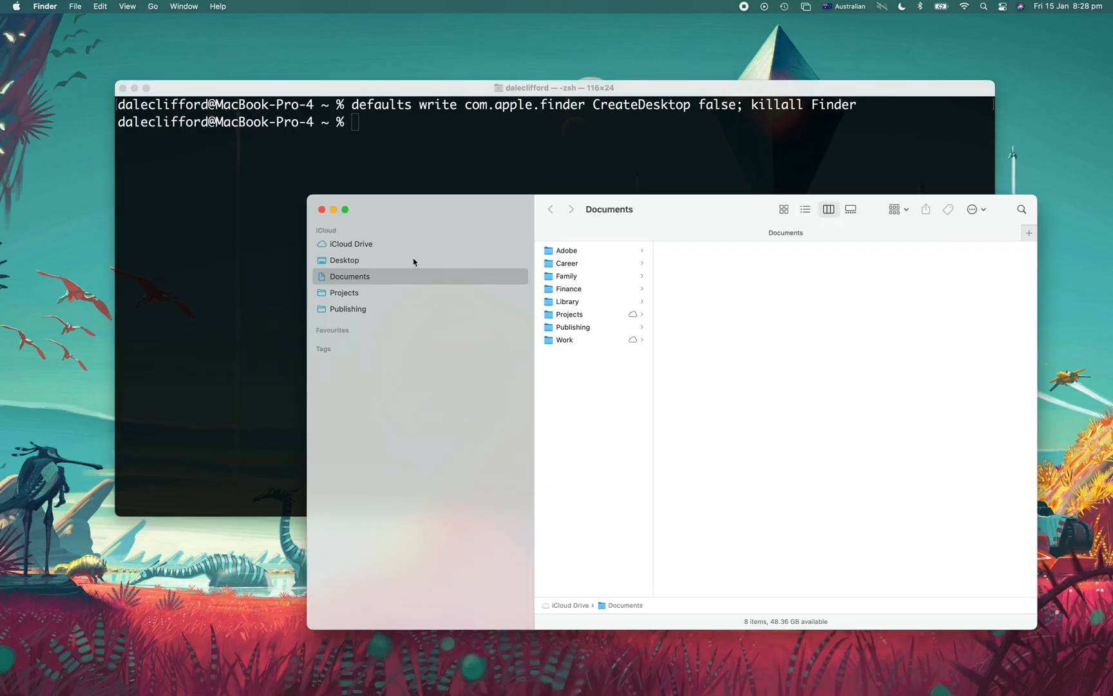
left_click(344, 260)
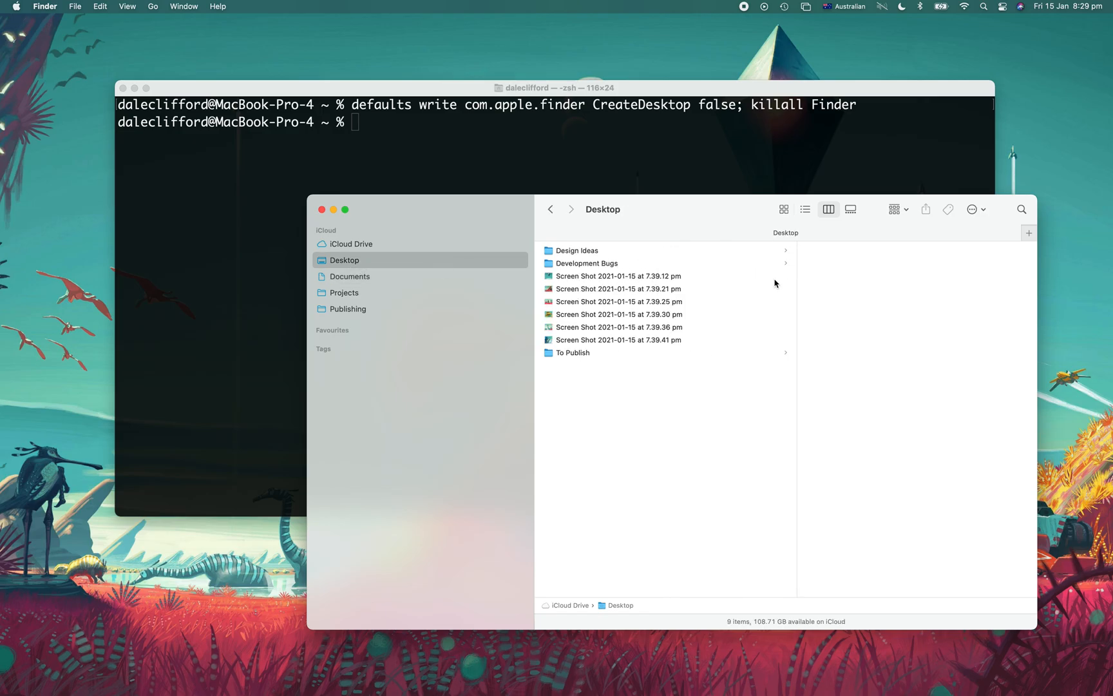
left_click(619, 339)
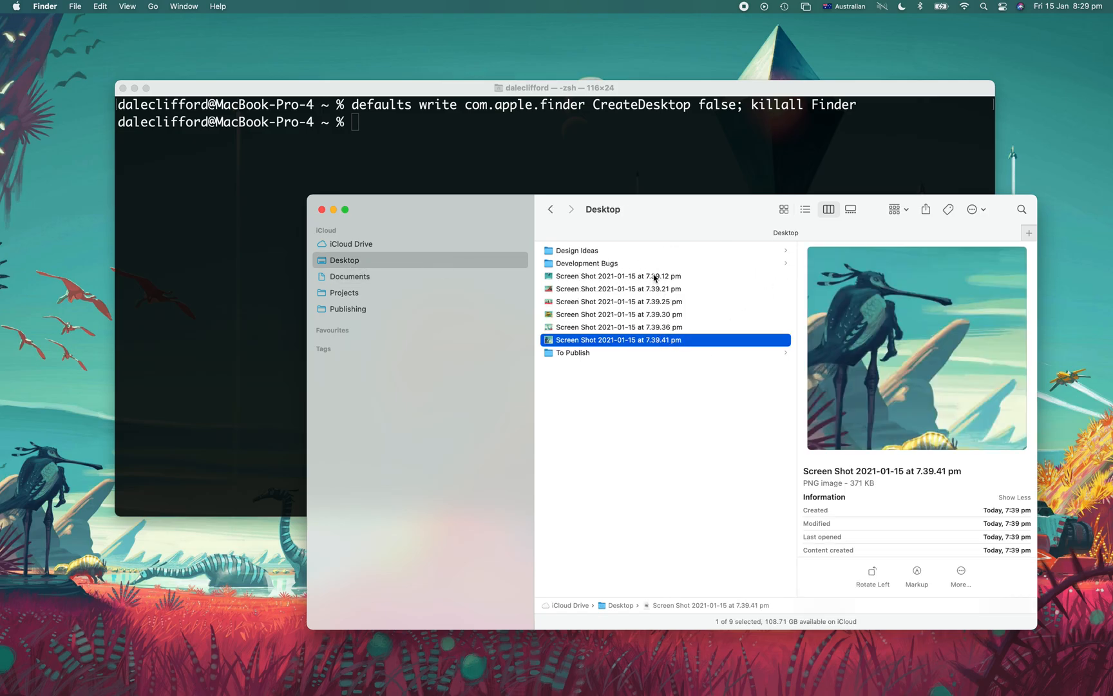
left_click(617, 276)
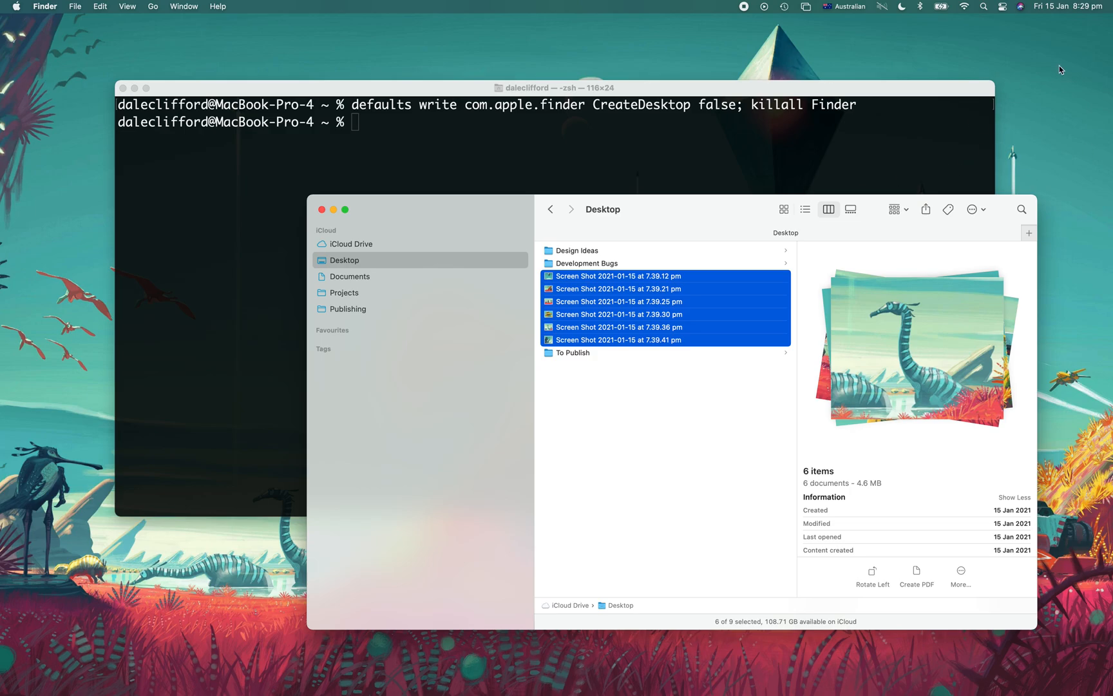
mouse_move(476, 224)
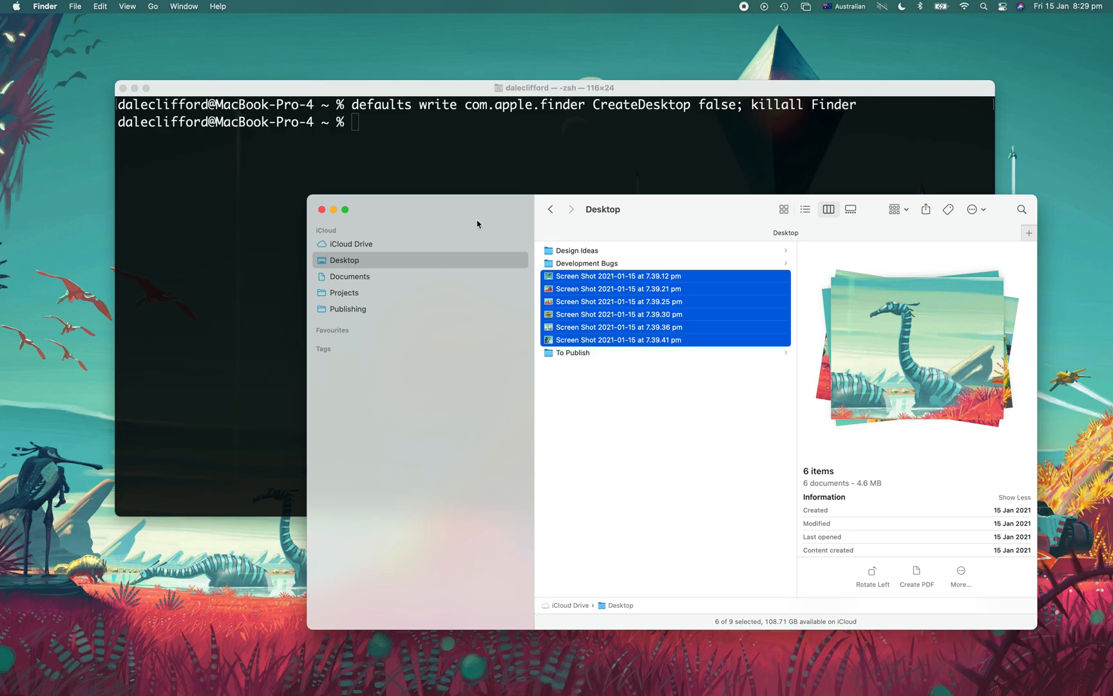
left_click_drag(476, 209, 463, 214)
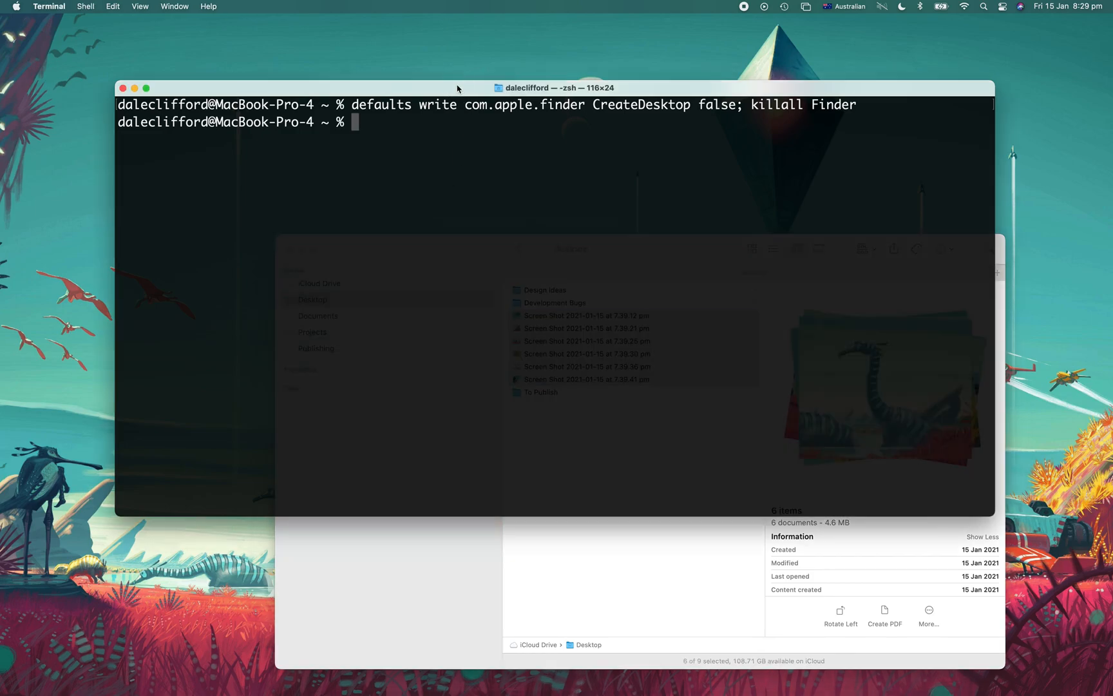
mouse_move(421, 113)
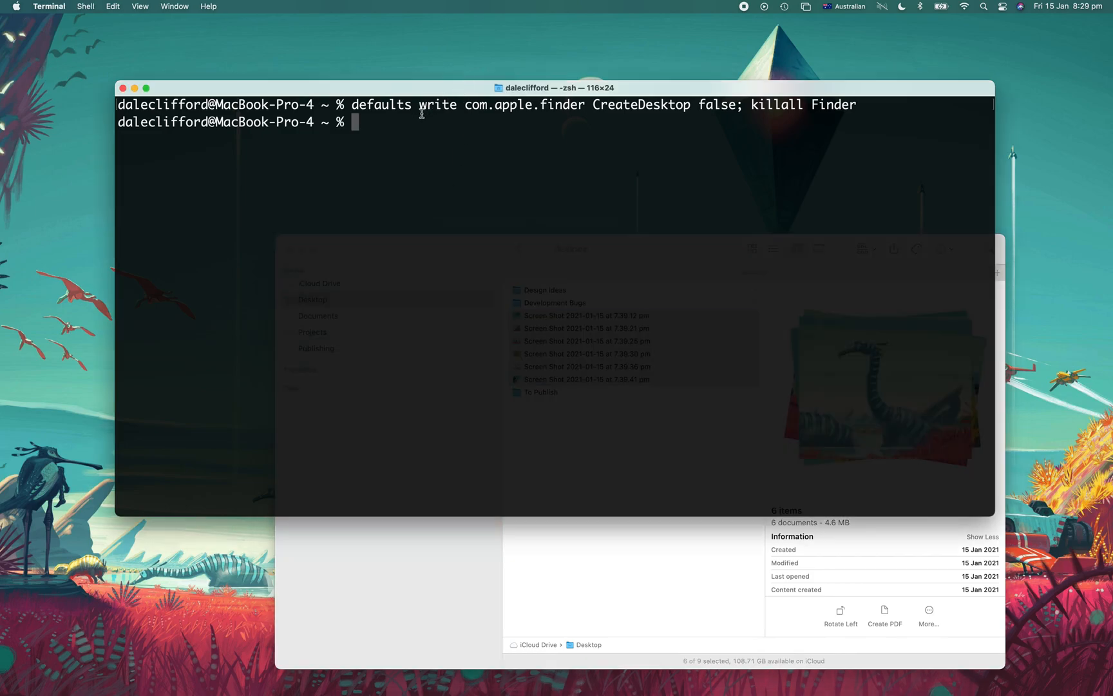
mouse_move(696, 104)
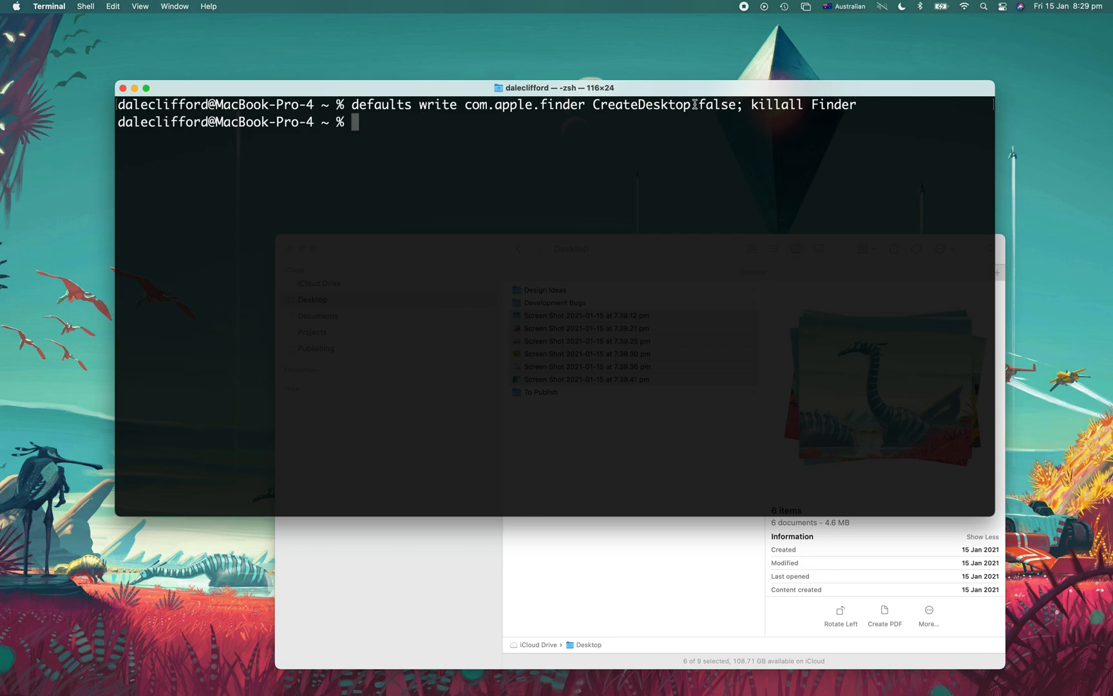
Run 'defaults write com.apple.finder CreateDesktop true; killall Finder' to restore desktop icons.
double_click(716, 105)
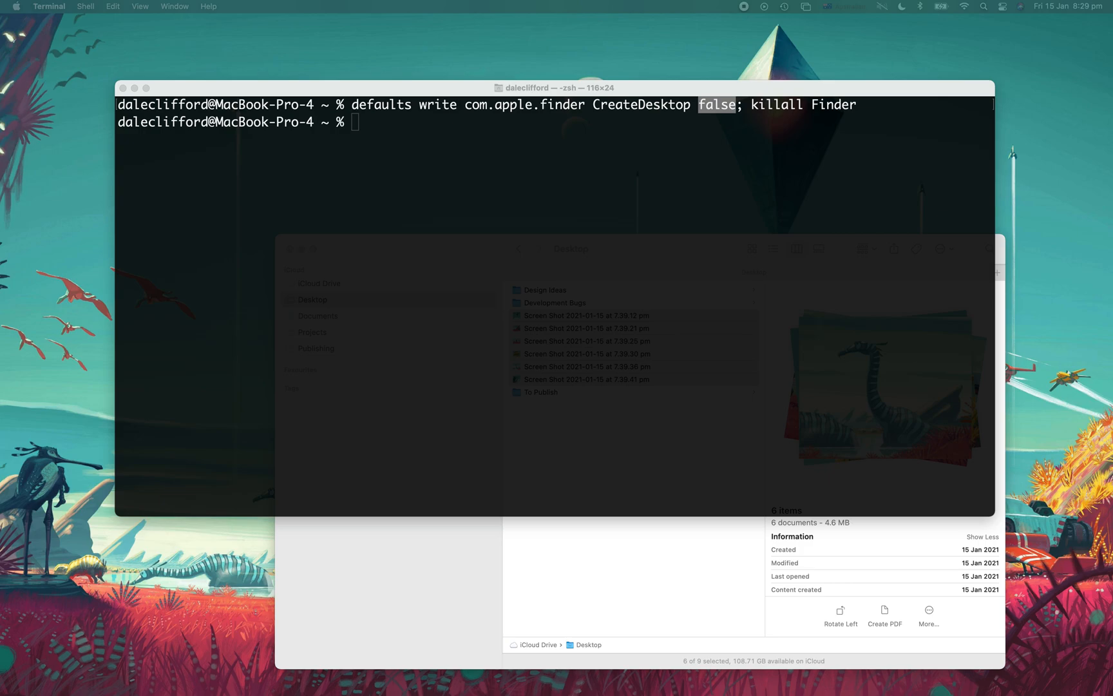
type("defaults write com.apple.finder CreateDesktop true; killall Finder")
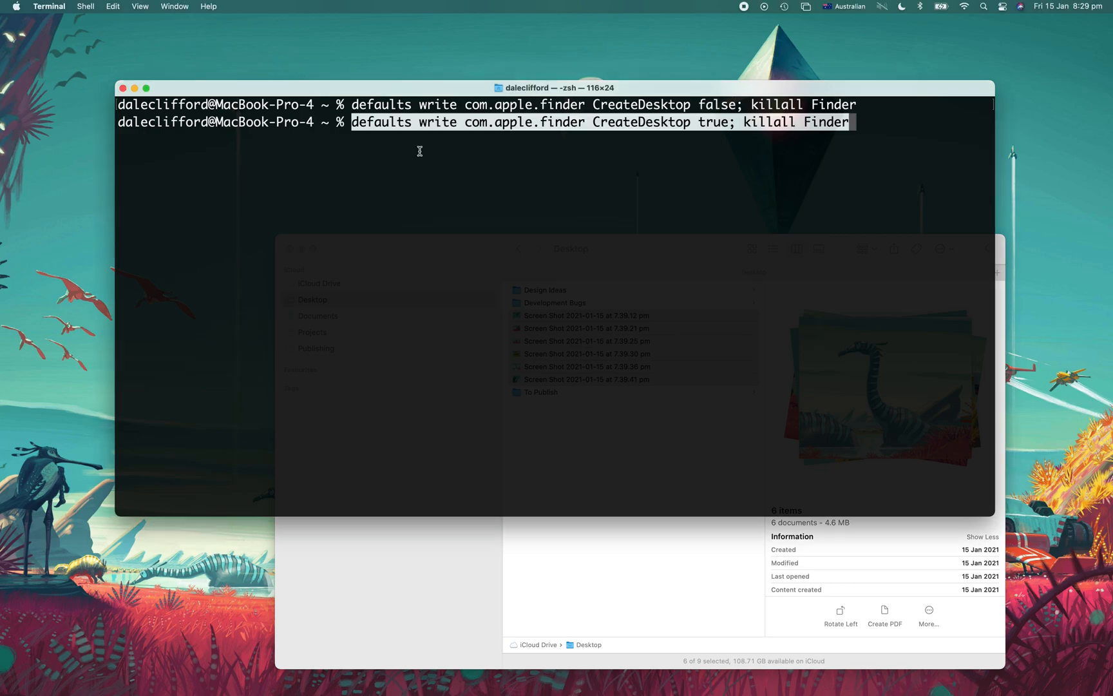
key("Return")
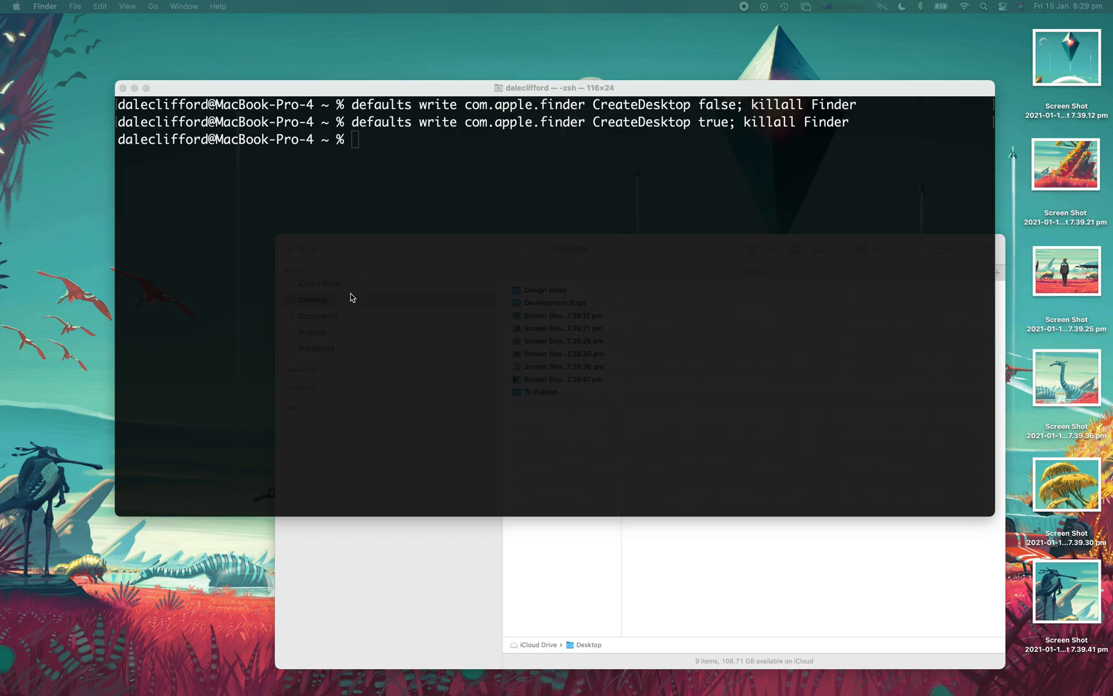
Rerun the CreateDesktop false command, then select the screenshots in Finder's Desktop folder.
type("defaults write com.apple.finder CreateDesktop false; killall Finder")
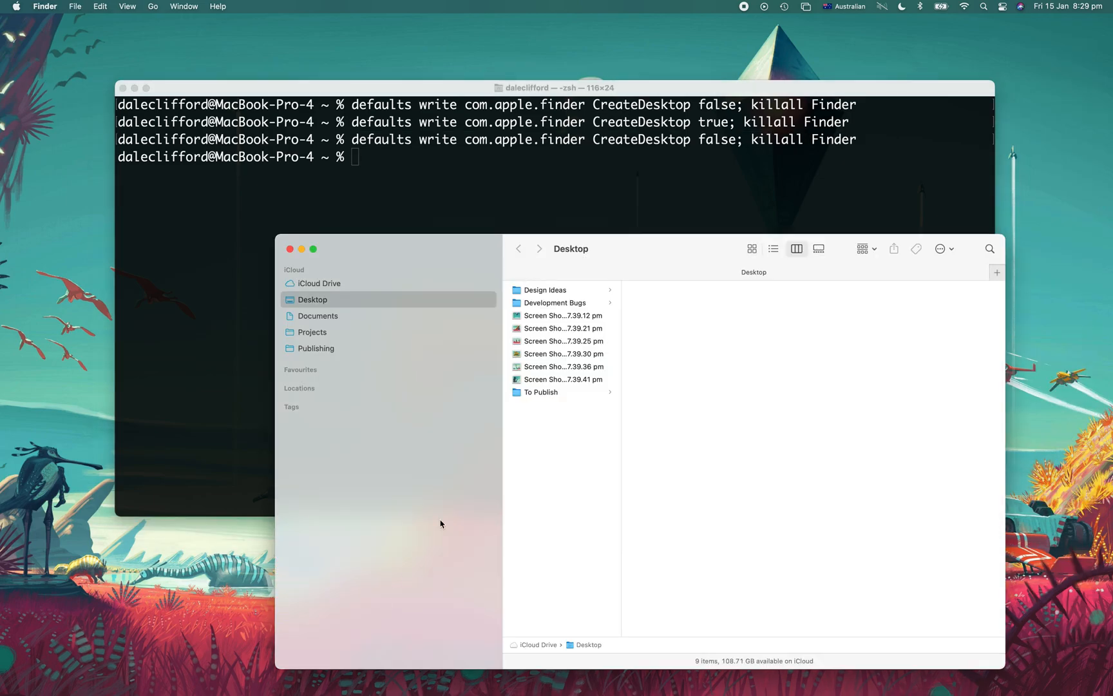
mouse_move(401, 374)
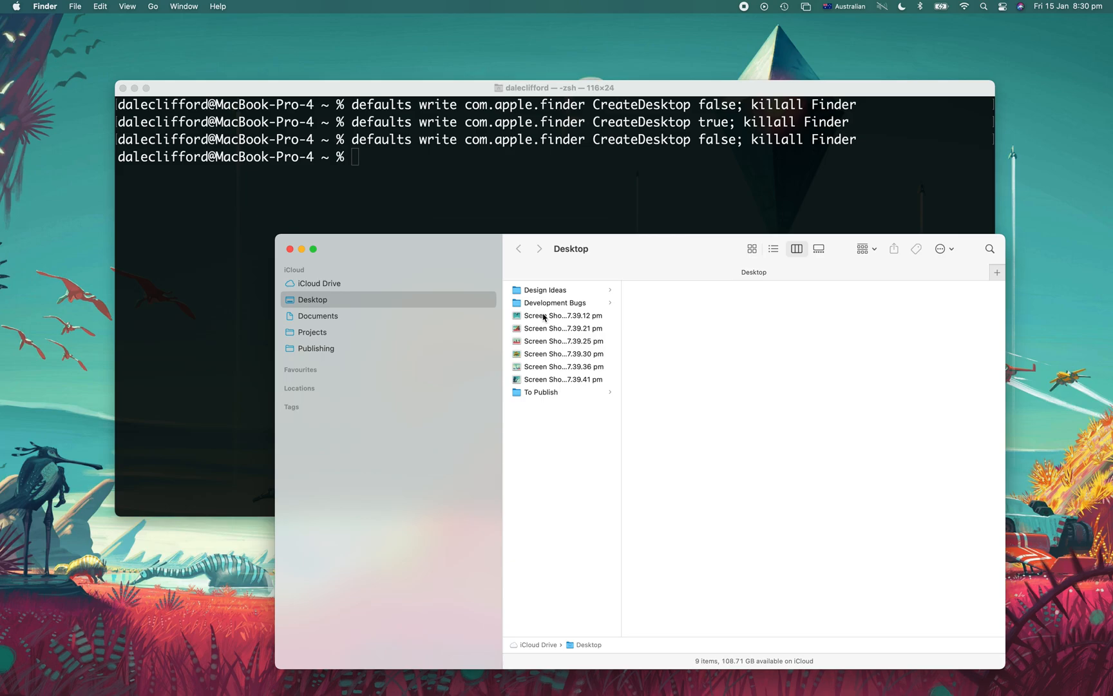
left_click(562, 379)
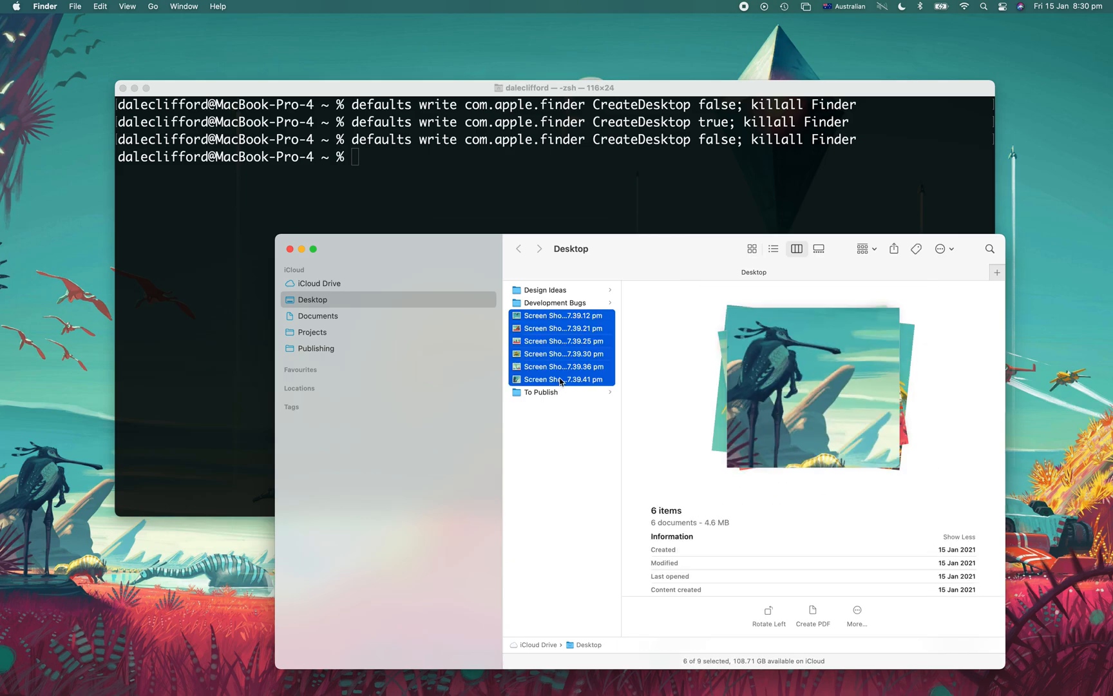